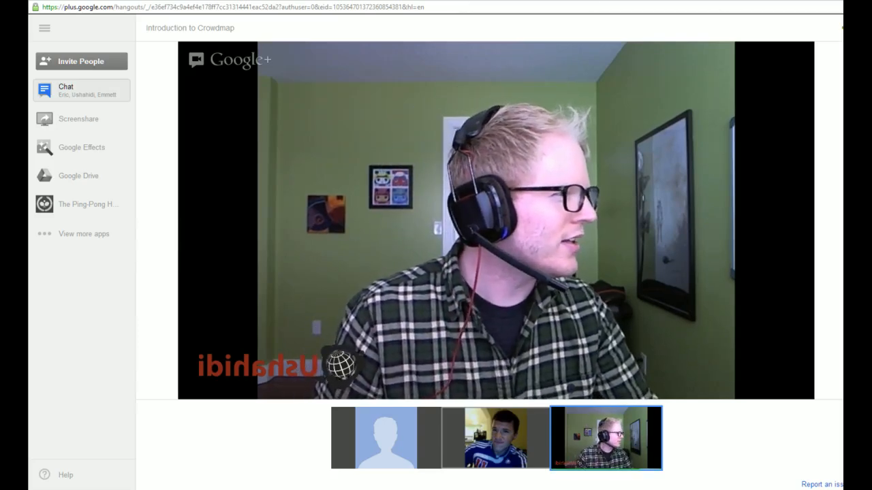
{"action": "mouse_move", "coordinate": [238, 466]}
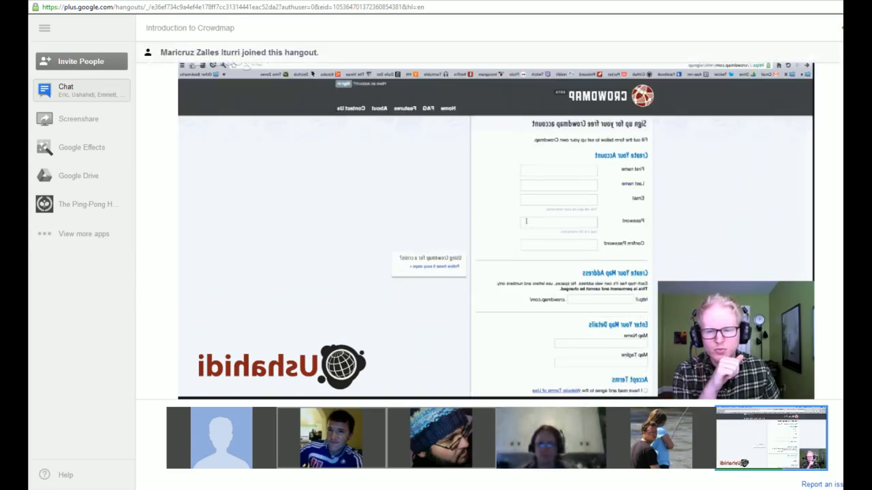
Step: Enter the account name, a password and the map name 'Hello World' on the Crowdmap sign-up form
{"action": "scroll", "scroll_direction": "down", "scroll_amount": 3}
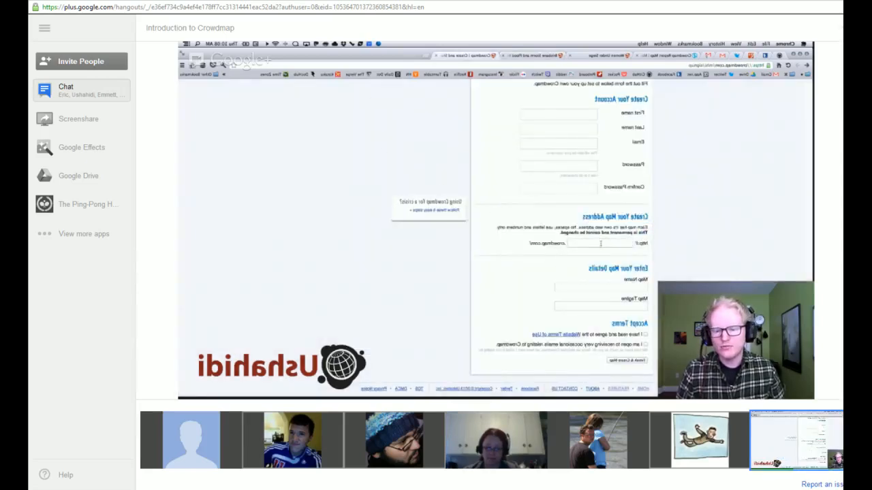
{"action": "left_click", "coordinate": [558, 114]}
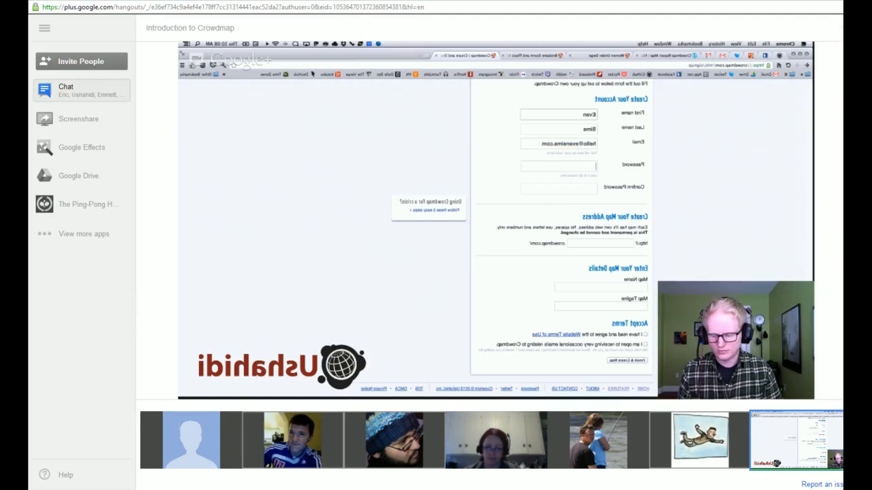
{"action": "type", "text": "••••••••"}
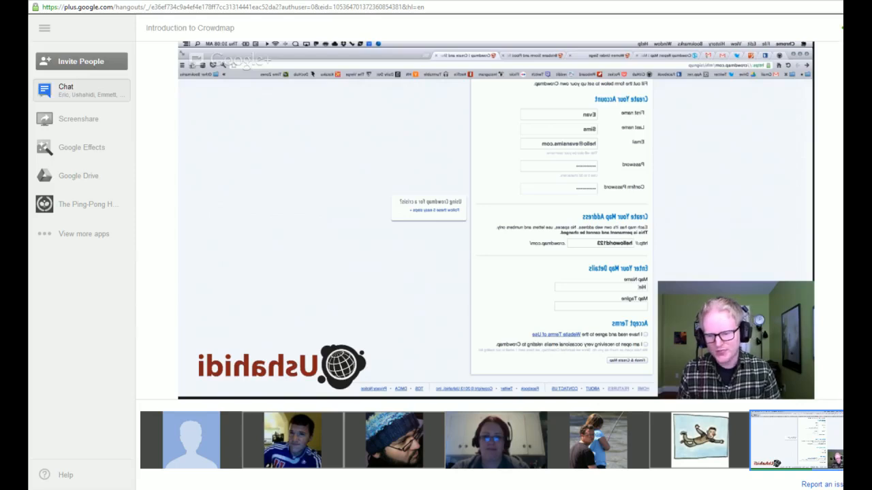
{"action": "type", "text": "Hello Worl"}
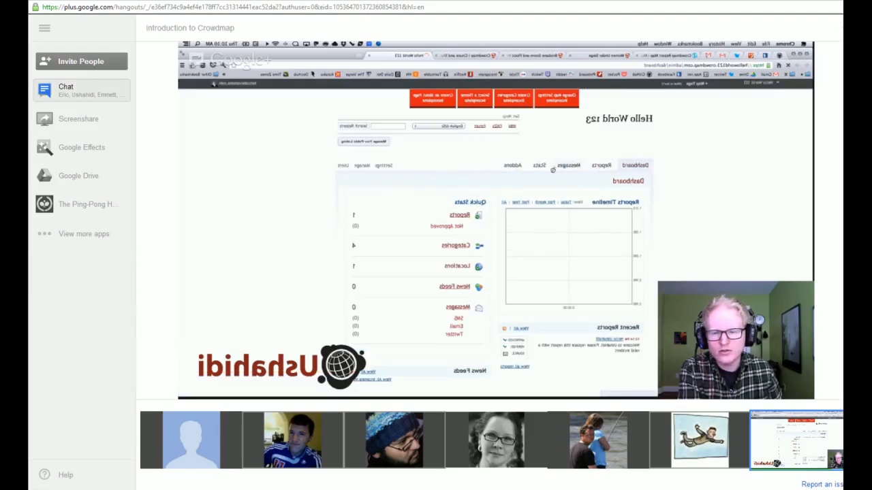
Step: Show the Addons plugins list for the Hello World 123 deployment and scroll through it
{"action": "left_click", "coordinate": [600, 165]}
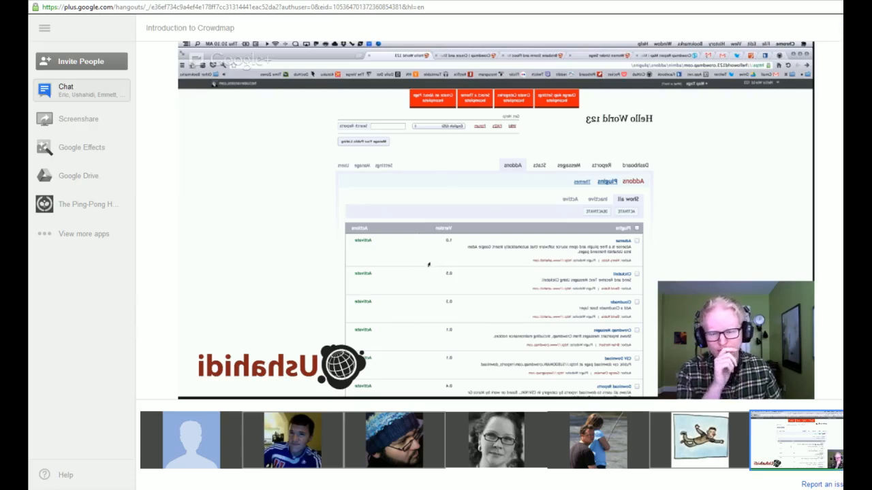
{"action": "scroll", "scroll_direction": "down", "scroll_amount": 3}
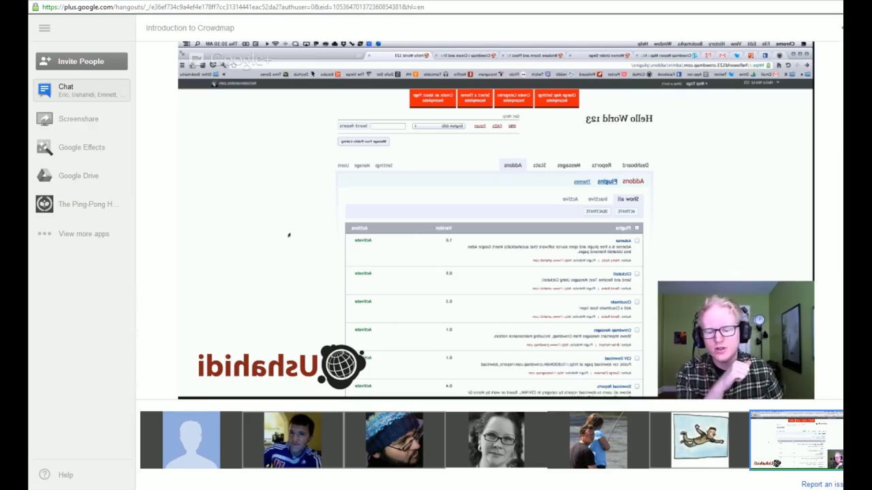
{"action": "scroll", "scroll_direction": "down", "scroll_amount": 3}
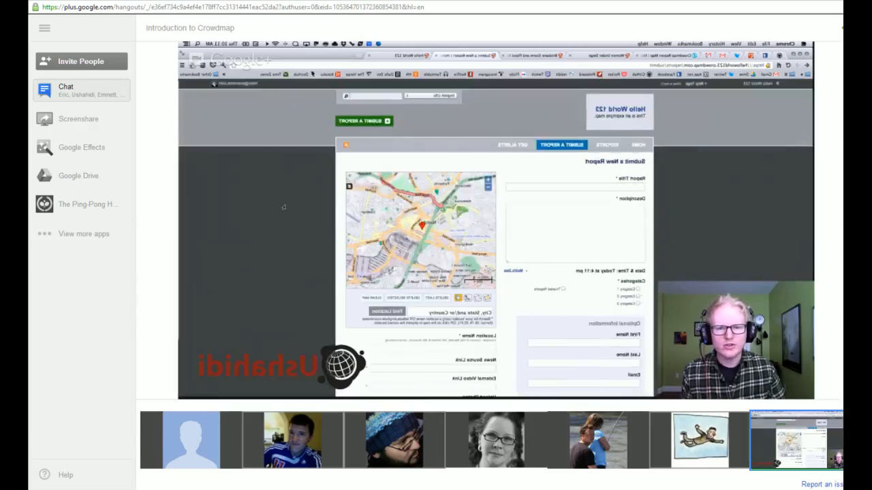
Step: Submit a sample report with an example title, description and map location
{"action": "left_click", "coordinate": [575, 187]}
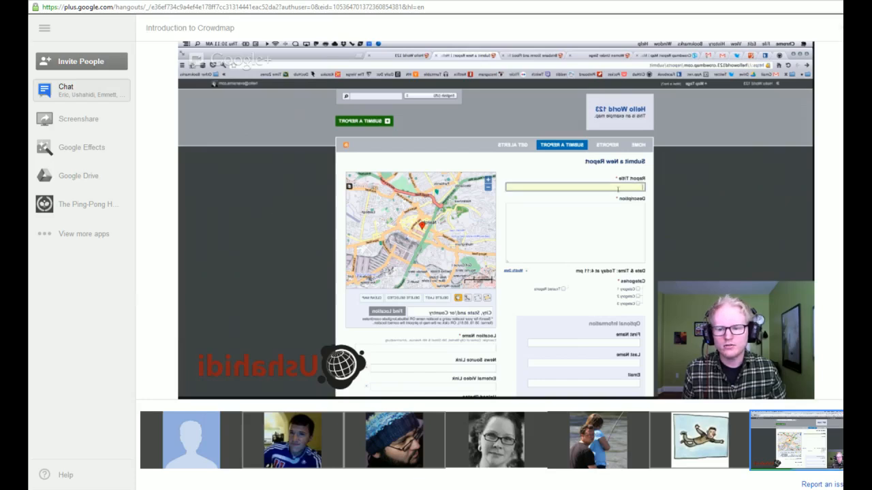
{"action": "left_click", "coordinate": [512, 144]}
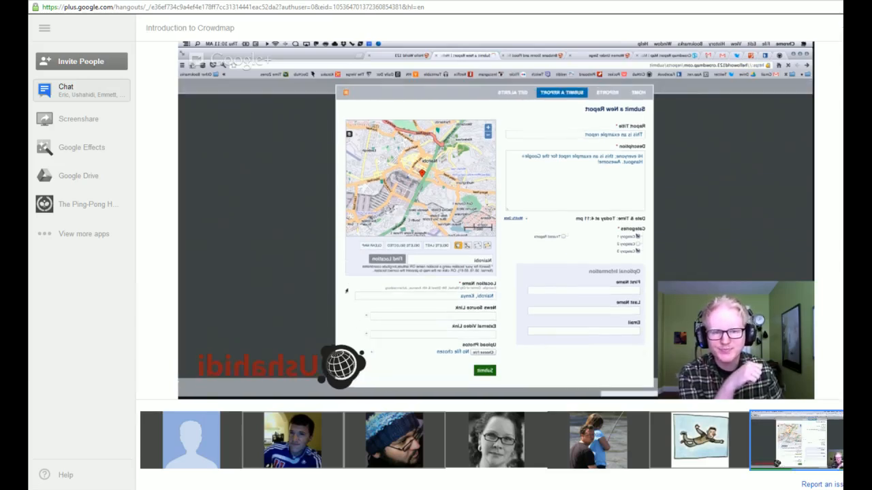
{"action": "left_click", "coordinate": [485, 370]}
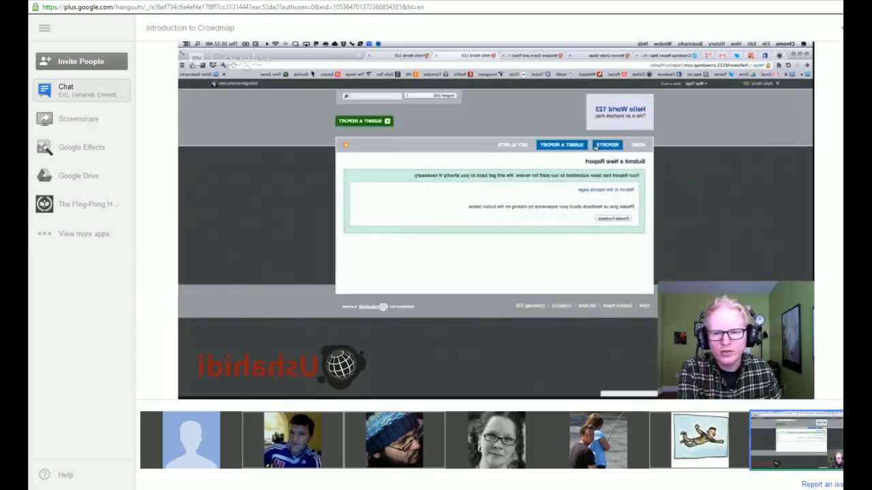
Step: Show the deployment's Site Settings with site name and tagline options
{"action": "left_click", "coordinate": [606, 145]}
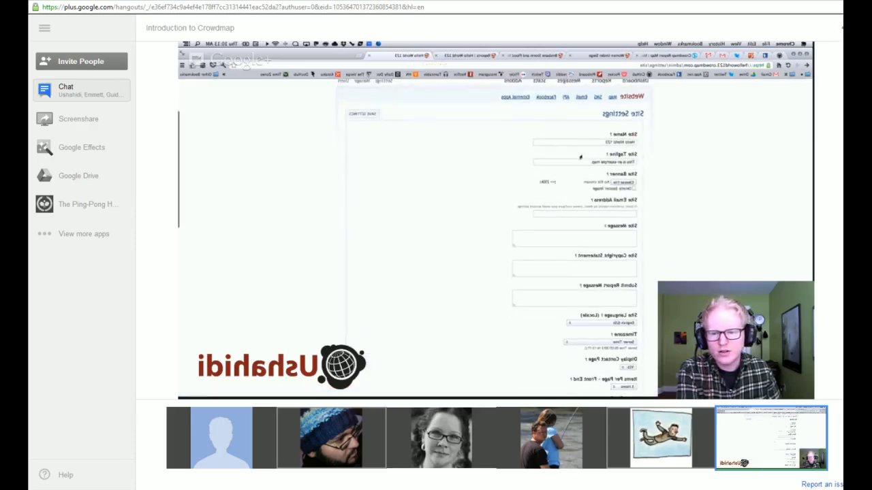
Step: Scroll down through the remaining Site Settings options
{"action": "scroll", "scroll_direction": "down", "scroll_amount": 3}
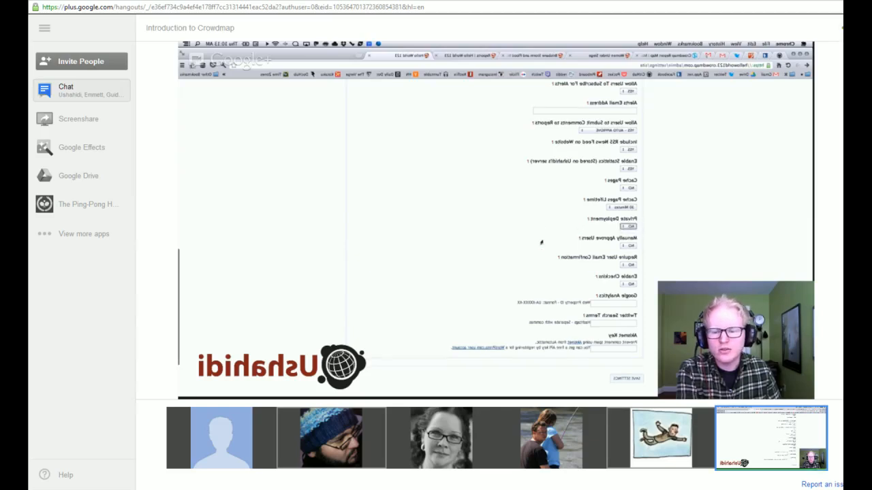
{"action": "scroll", "scroll_direction": "down", "scroll_amount": 3}
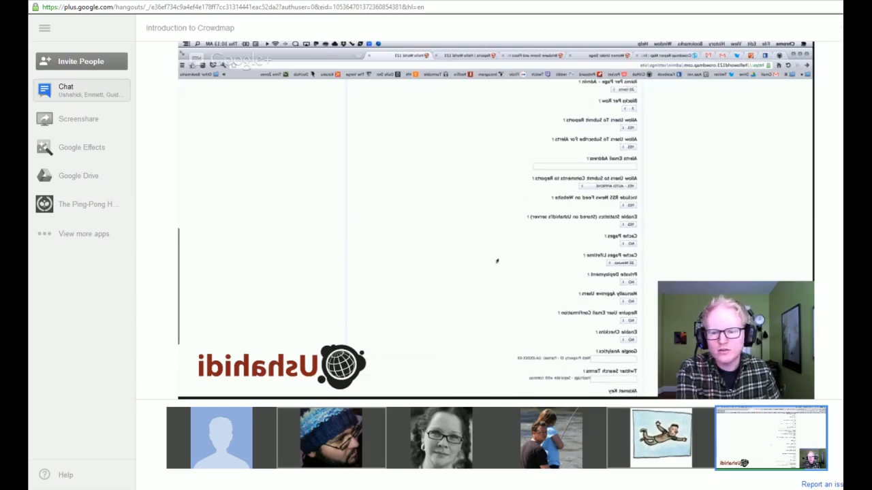
{"action": "scroll", "scroll_direction": "down", "scroll_amount": 3}
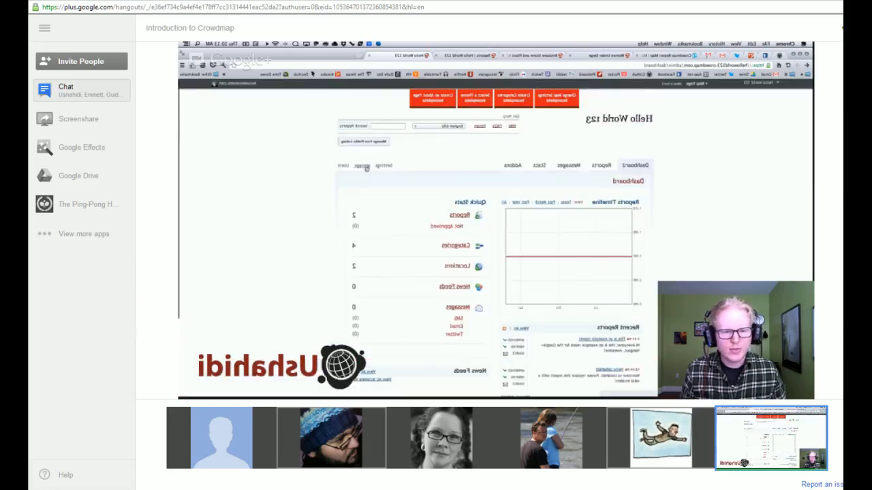
{"action": "left_click", "coordinate": [383, 166]}
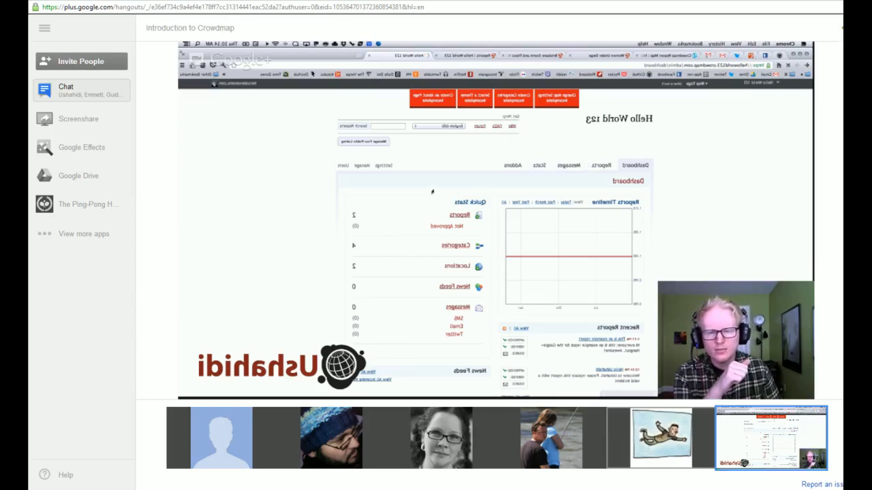
{"action": "left_click", "coordinate": [603, 164]}
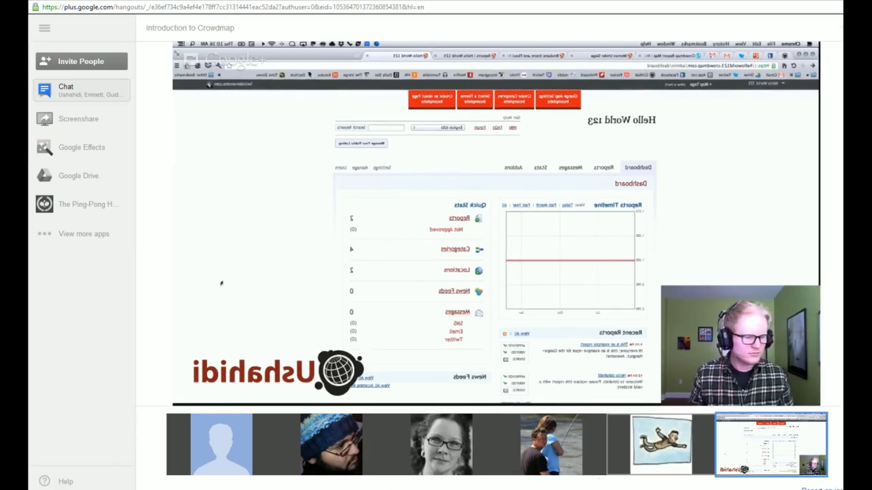
{"action": "mouse_move", "coordinate": [275, 297]}
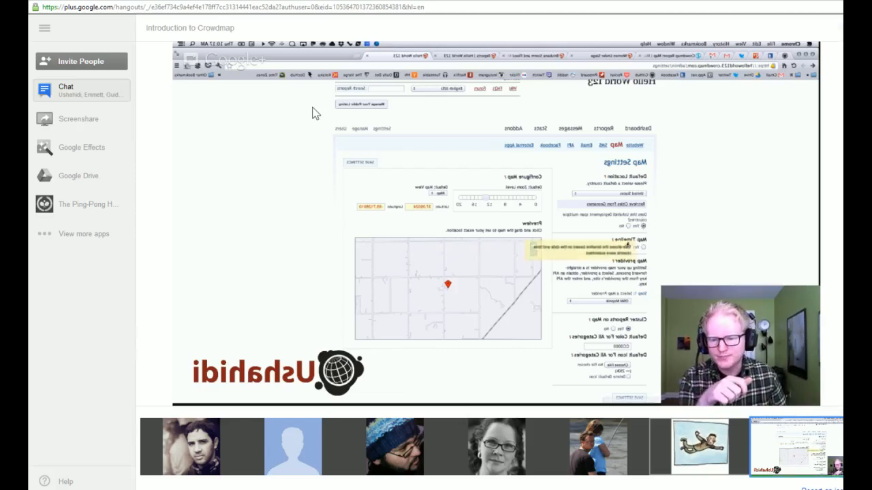
{"action": "scroll", "scroll_direction": "down", "scroll_amount": 3}
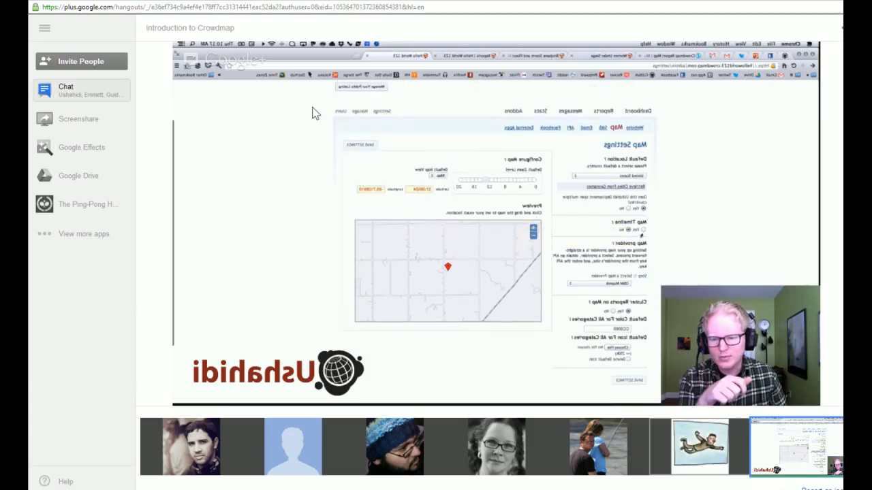
{"action": "scroll", "scroll_direction": "down", "scroll_amount": 3}
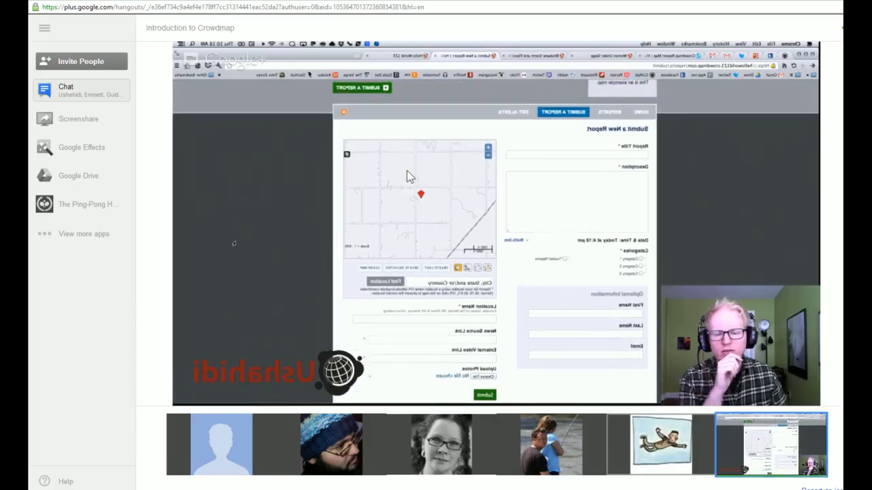
Step: Submit a new report titled 'Hello World' with a map location on the deployment
{"action": "left_click", "coordinate": [578, 155]}
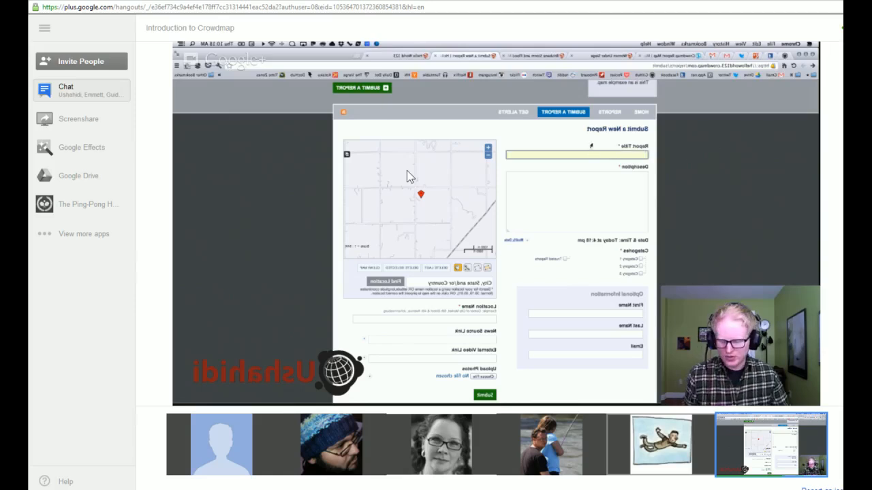
{"action": "type", "text": "Hello World"}
{"action": "left_click", "coordinate": [576, 200]}
{"action": "type", "text": "Testing. Testing. Testing."}
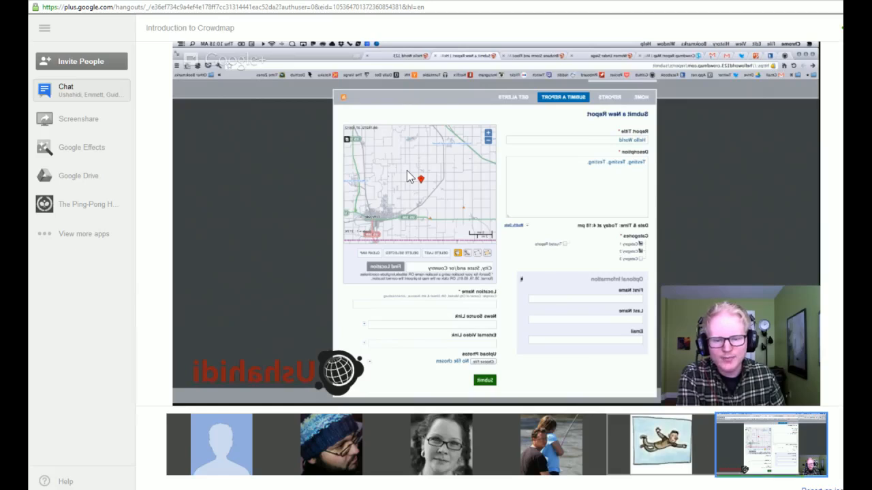
{"action": "left_click", "coordinate": [424, 304]}
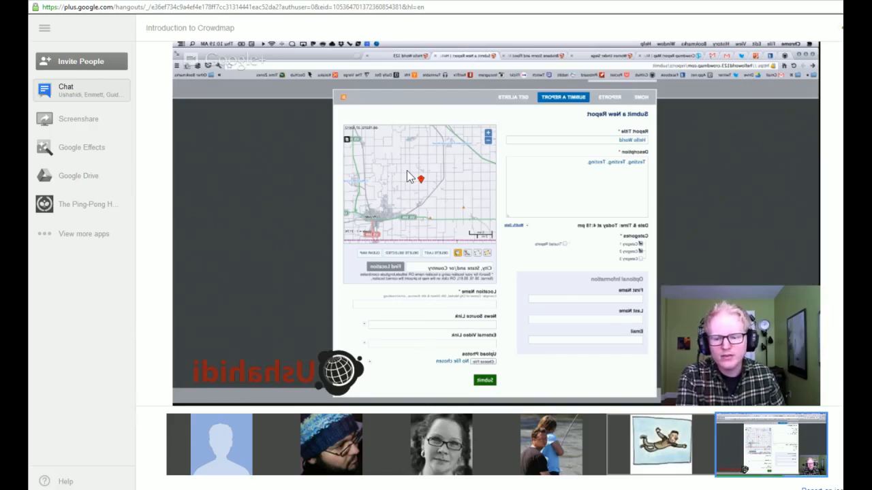
{"action": "scroll", "scroll_direction": "down", "scroll_amount": 3}
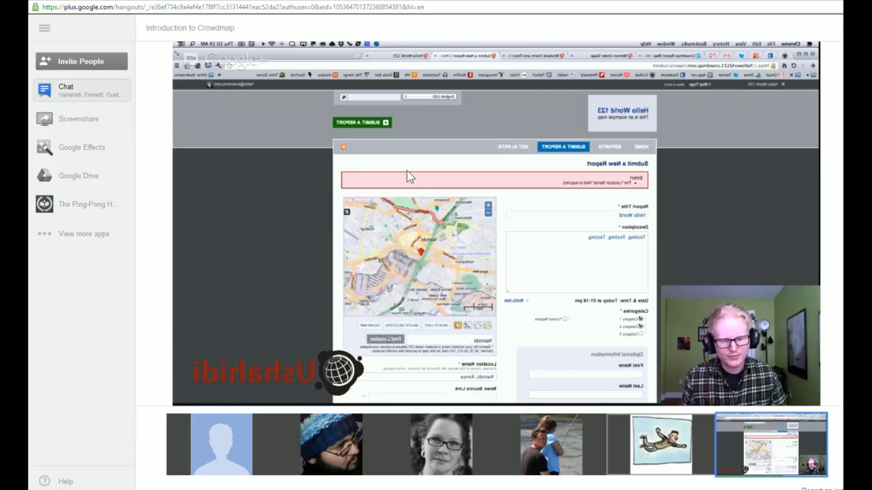
{"action": "scroll", "scroll_direction": "down", "scroll_amount": 3}
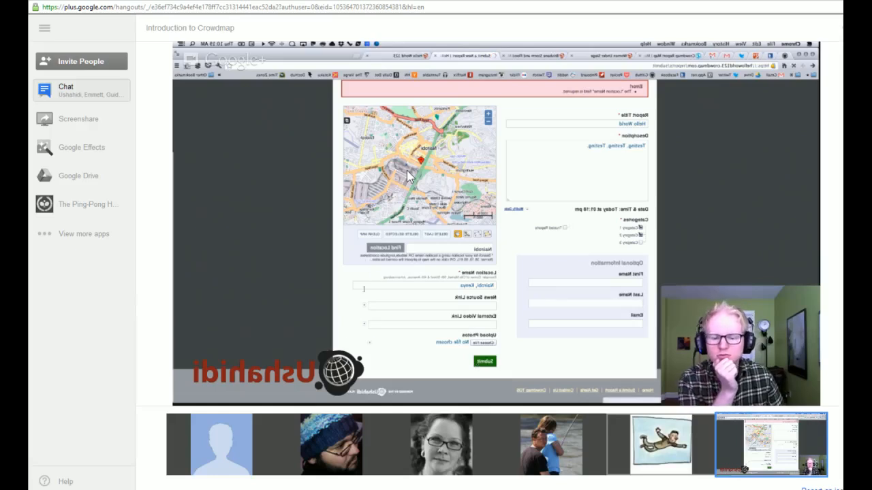
{"action": "left_click", "coordinate": [485, 362]}
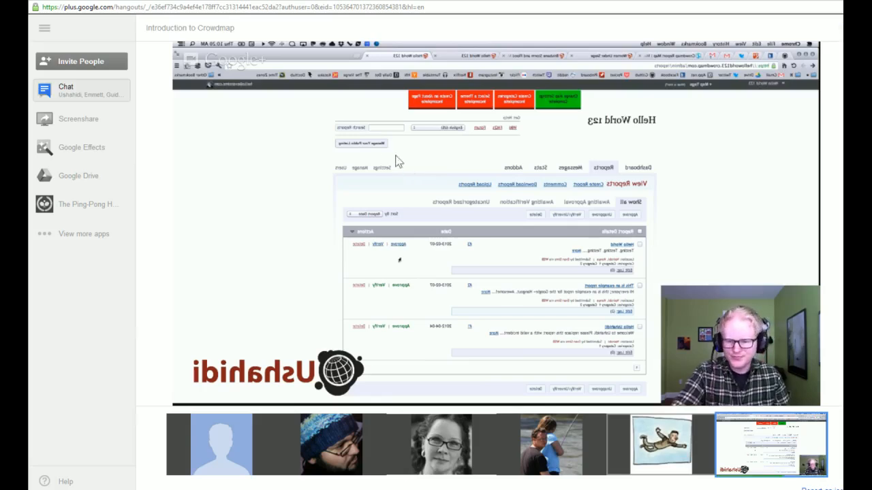
{"action": "mouse_move", "coordinate": [570, 83]}
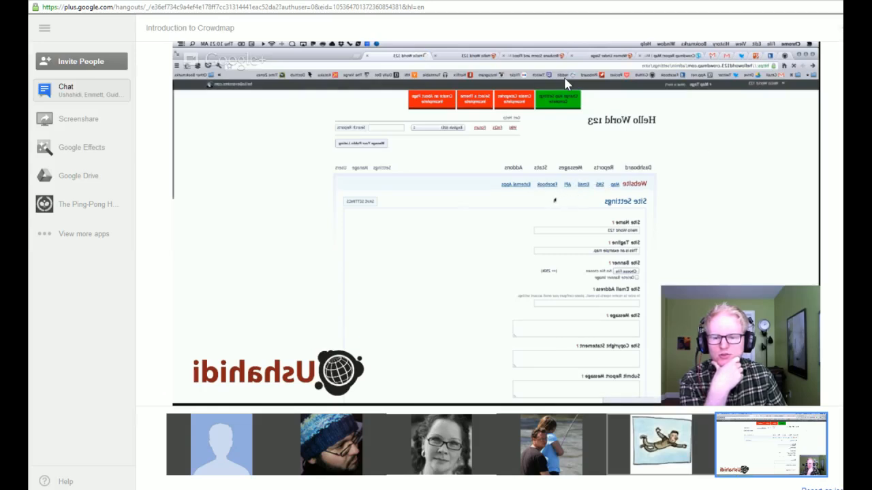
Step: Show the deployment's add-on plugins list from the admin area
{"action": "left_click", "coordinate": [599, 161]}
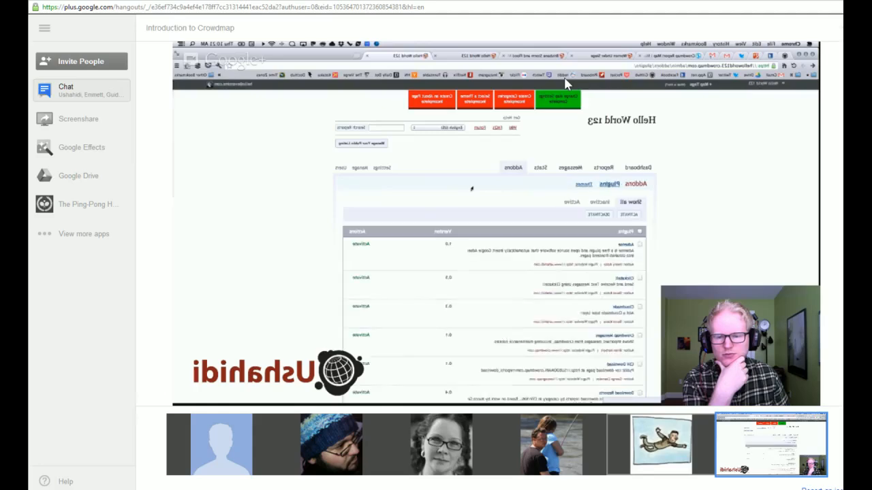
{"action": "scroll", "scroll_direction": "down", "scroll_amount": 3}
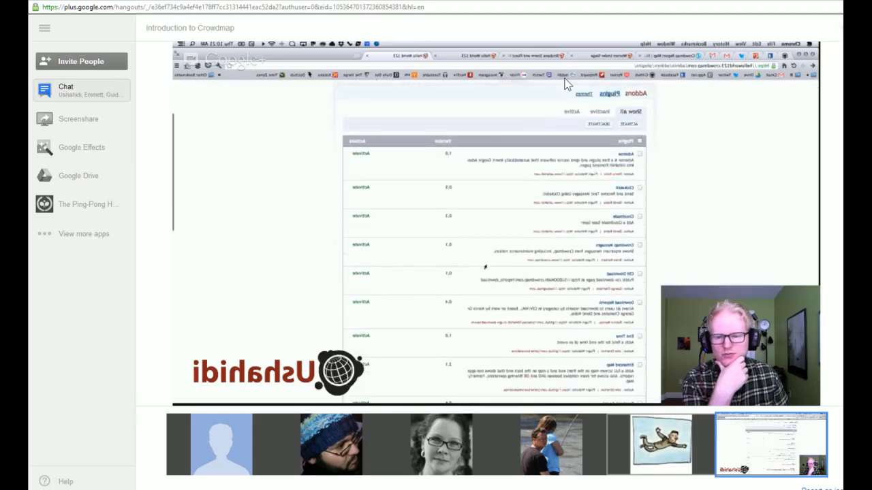
{"action": "scroll", "scroll_direction": "down", "scroll_amount": 3}
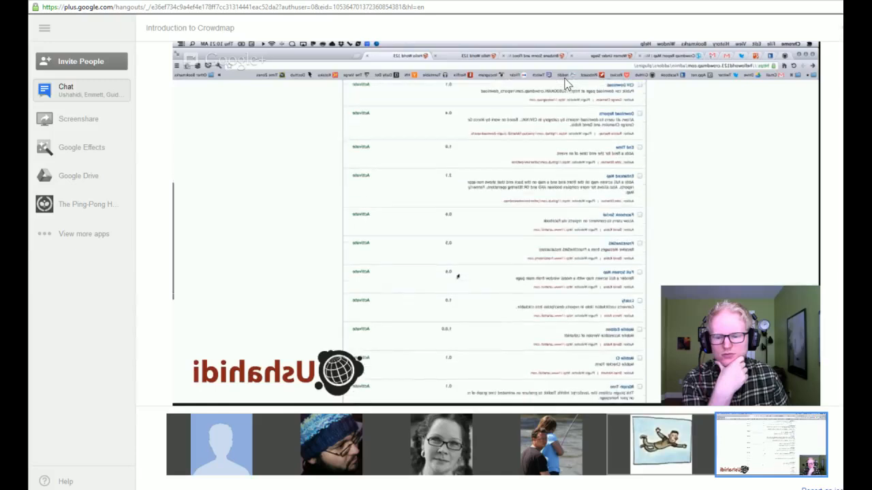
{"action": "scroll", "scroll_direction": "down", "scroll_amount": 3}
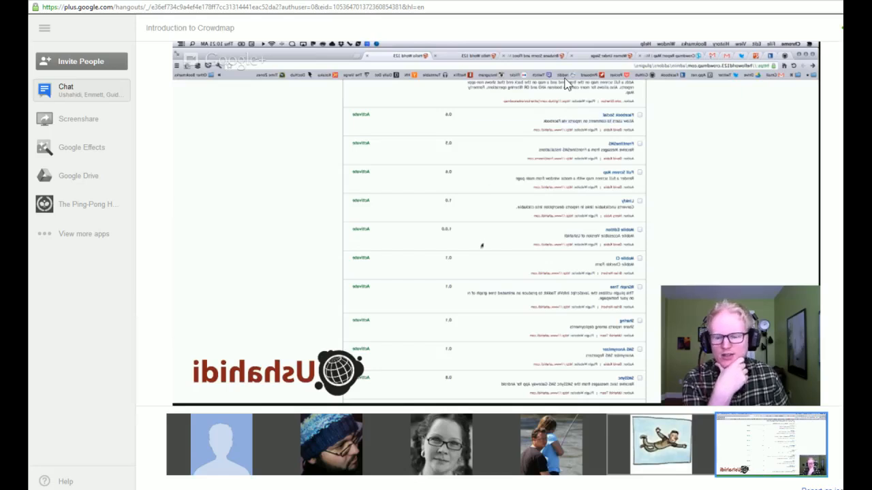
{"action": "scroll", "scroll_direction": "down", "scroll_amount": 3}
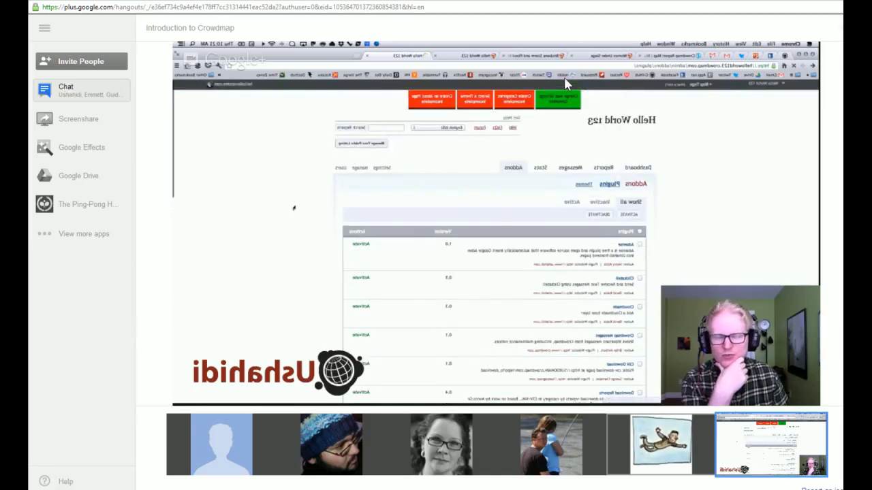
{"action": "mouse_move", "coordinate": [419, 199]}
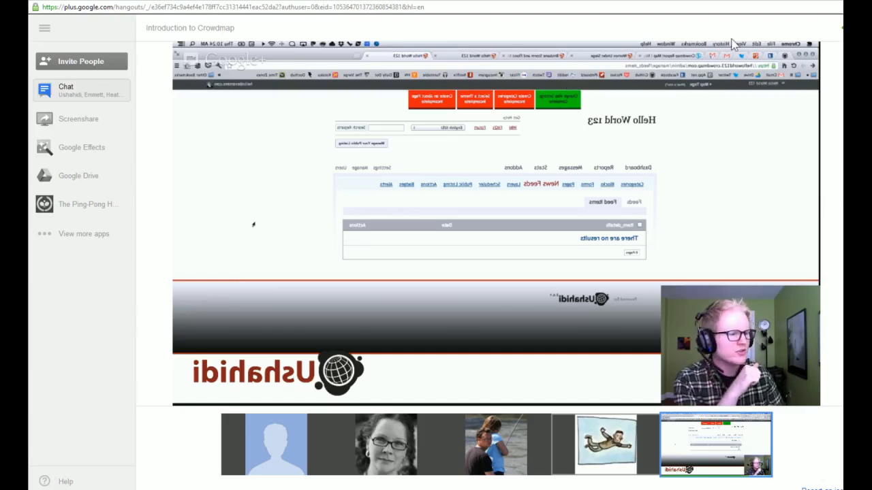
{"action": "mouse_move", "coordinate": [275, 443]}
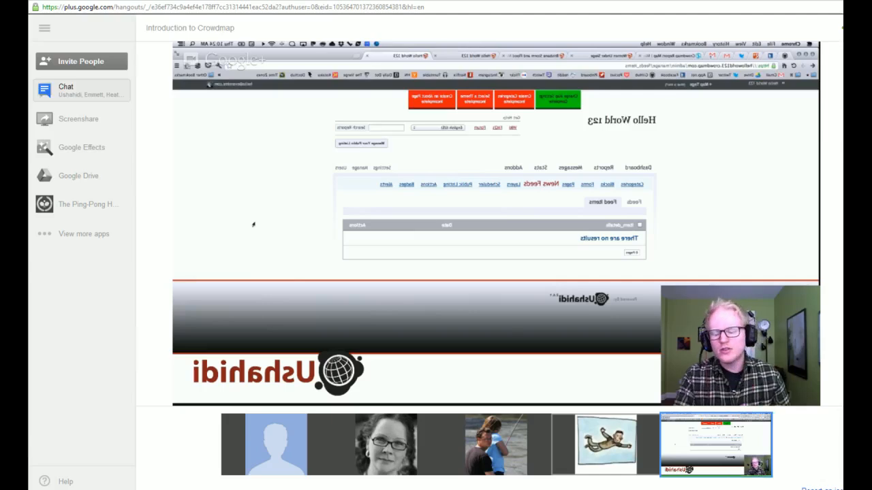
{"action": "mouse_move", "coordinate": [340, 343]}
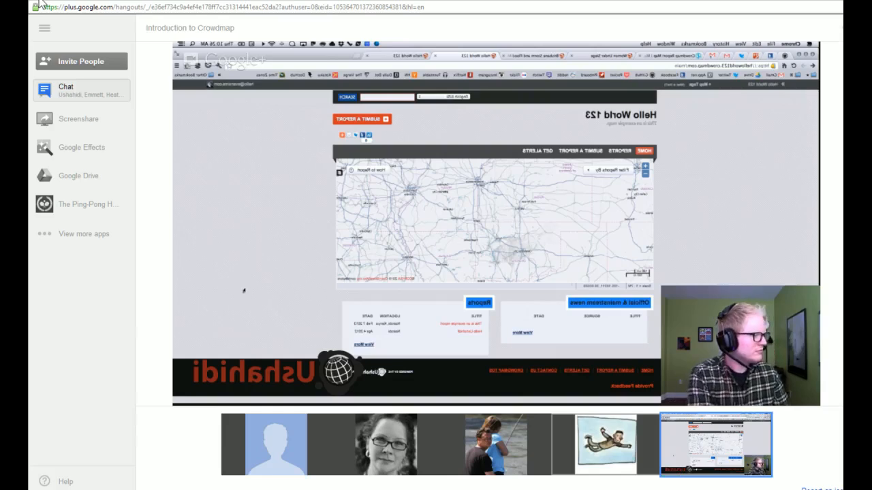
{"action": "mouse_move", "coordinate": [259, 281]}
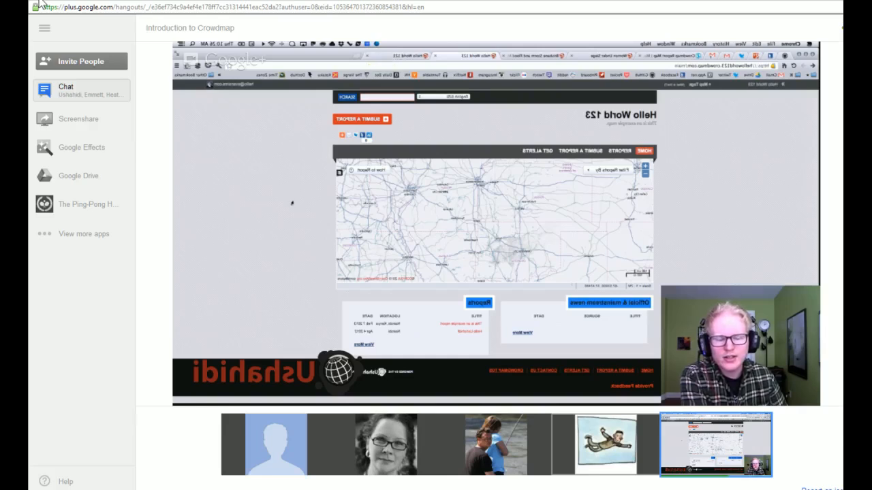
{"action": "mouse_move", "coordinate": [294, 202]}
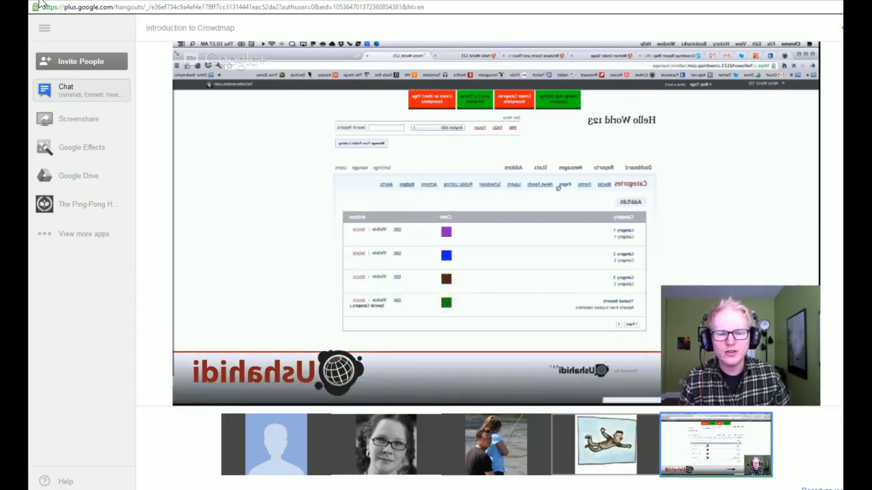
Step: Show the deployment's colour-coded report categories list
{"action": "left_click", "coordinate": [570, 184]}
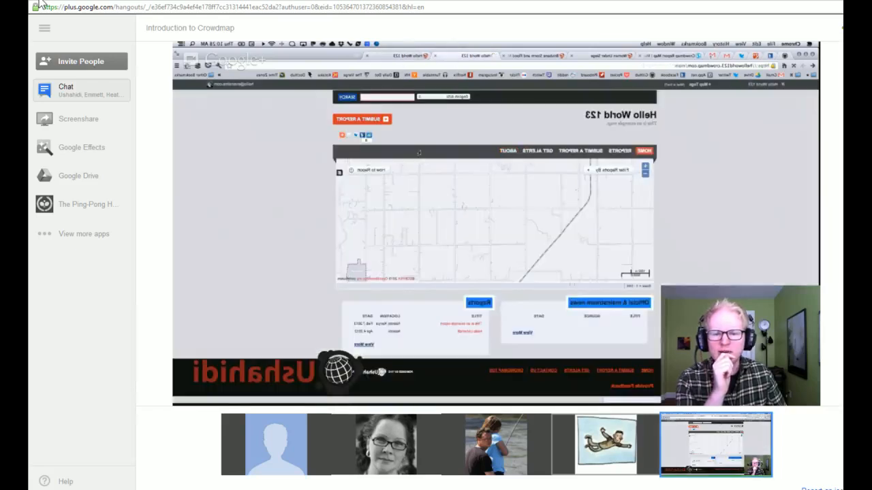
Step: Show the Hello World 123 public home page with its report map
{"action": "left_click", "coordinate": [508, 143]}
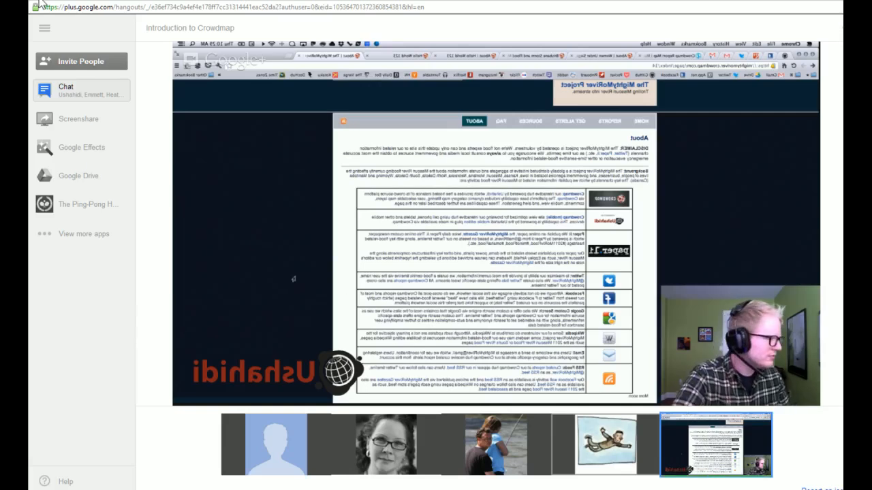
{"action": "mouse_move", "coordinate": [253, 316]}
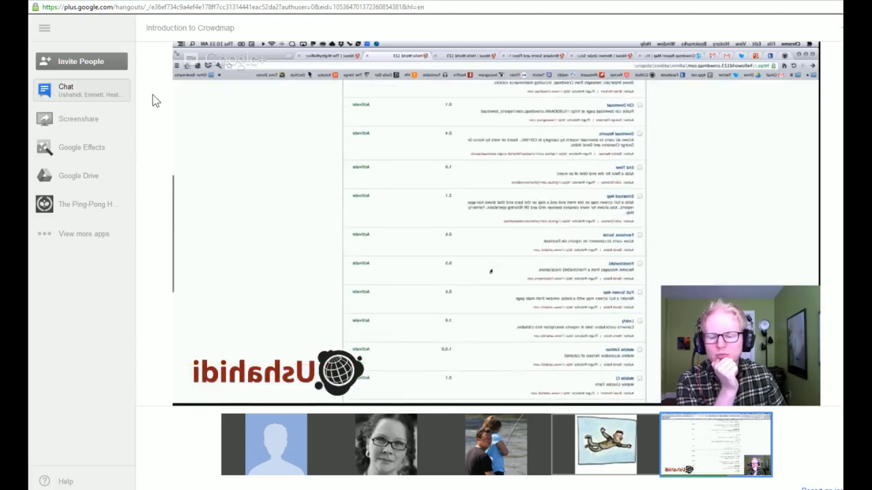
{"action": "scroll", "scroll_direction": "down", "scroll_amount": 3}
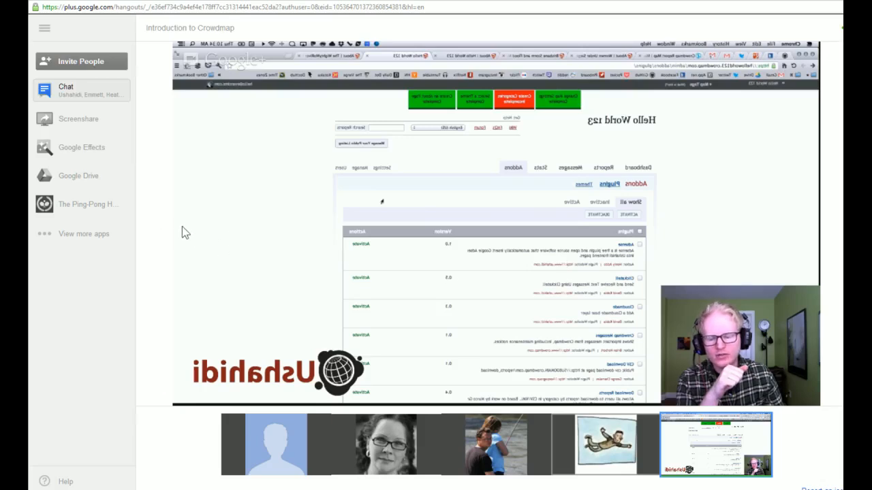
{"action": "left_click", "coordinate": [83, 234]}
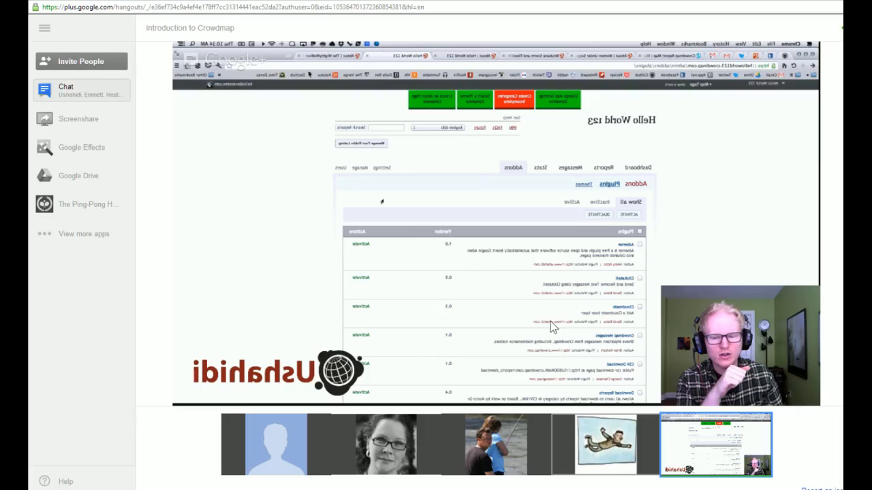
{"action": "mouse_move", "coordinate": [545, 397]}
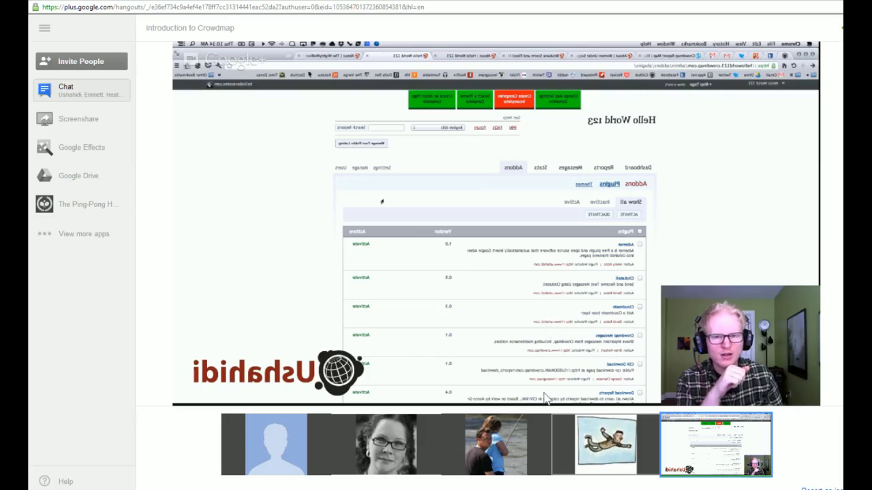